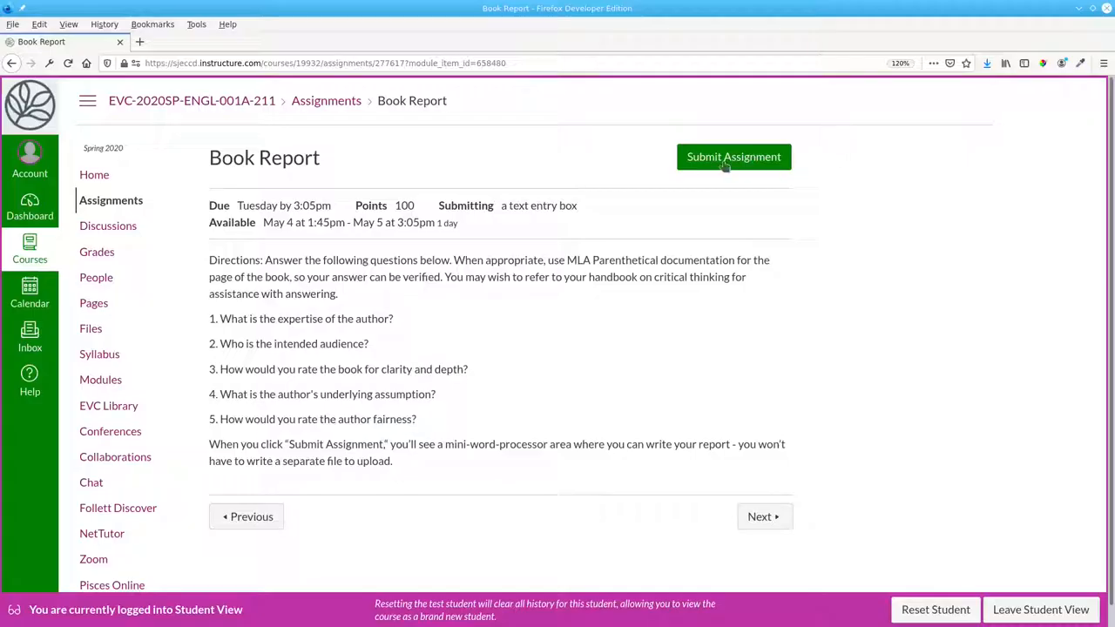
Start a text-entry submission for the Book Report assignment with an empty editor ready
click(733, 156)
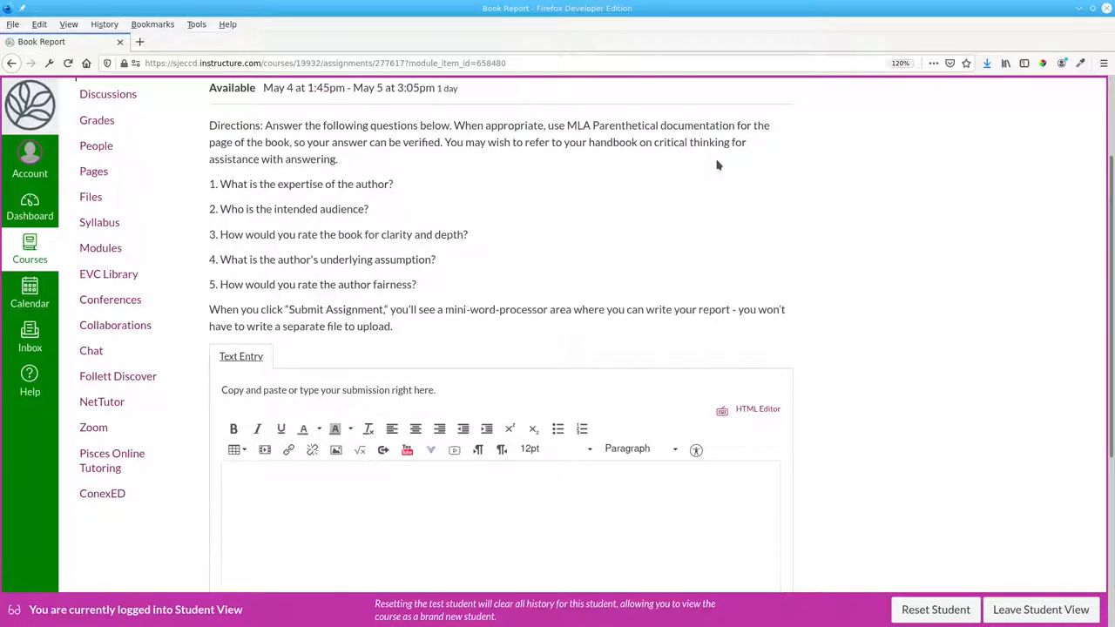
mouse_move(855, 233)
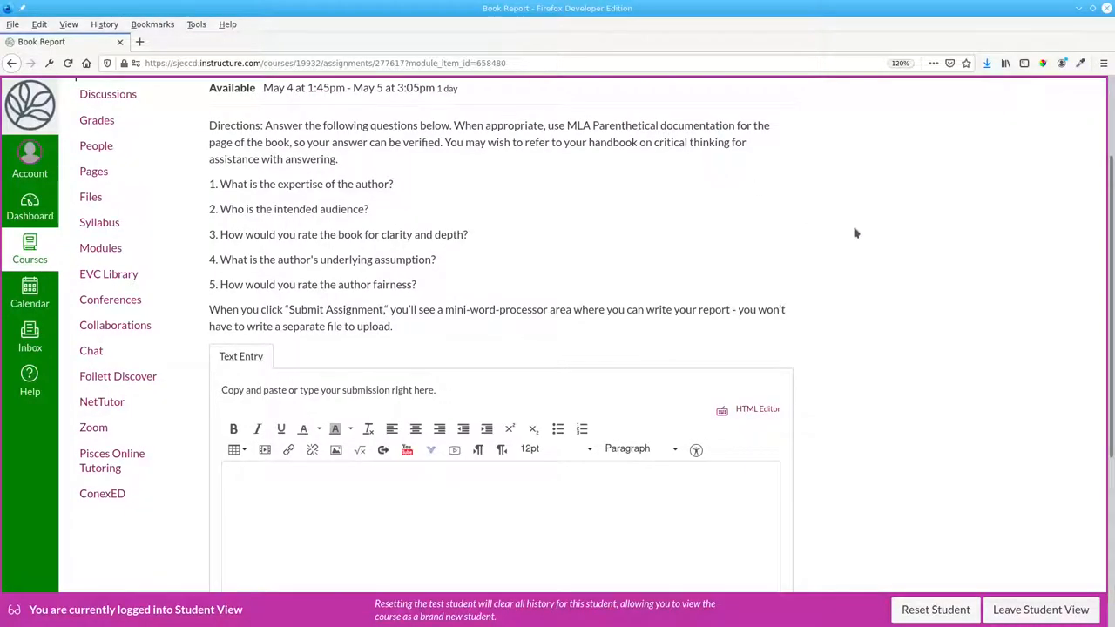
click(248, 474)
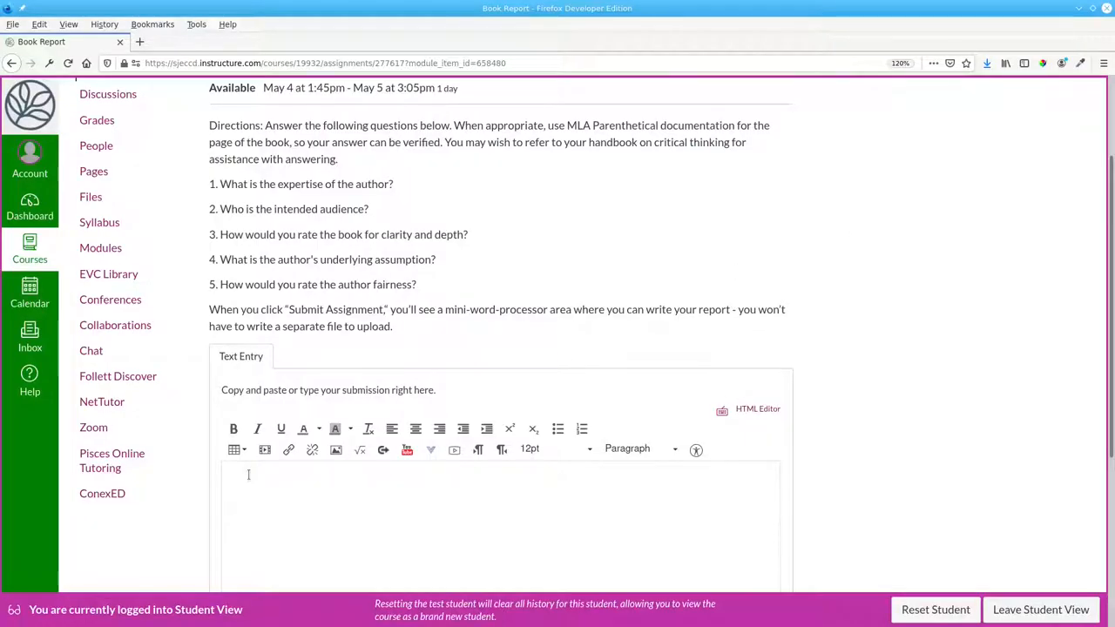
Enter the title line 'Book Report: Brain Surgery - the Basics' in the editor
click(247, 486)
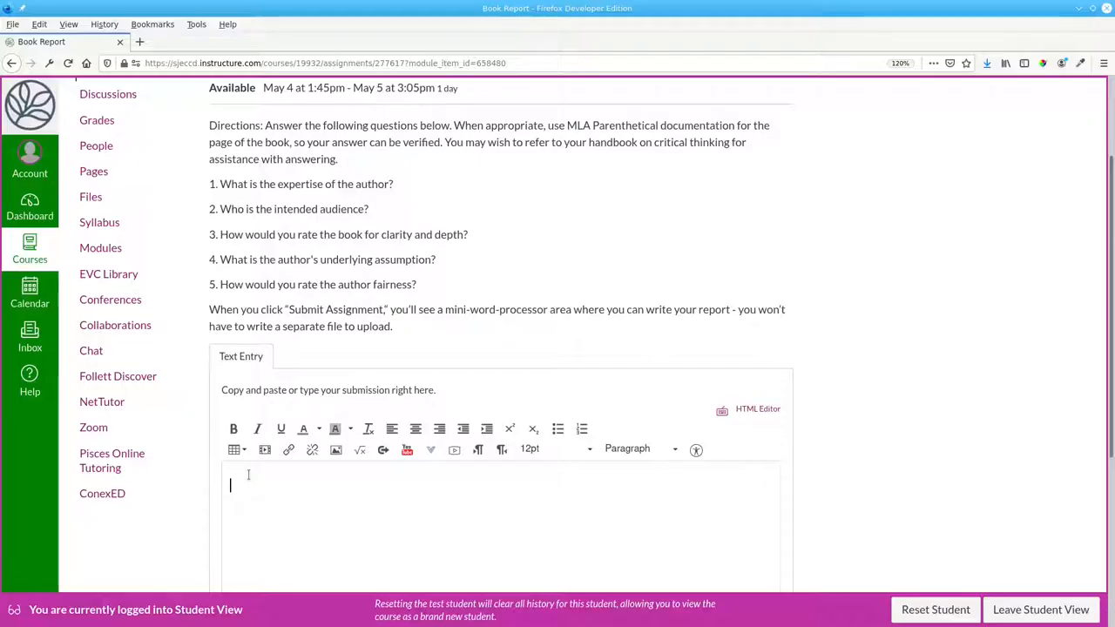
text(Book)
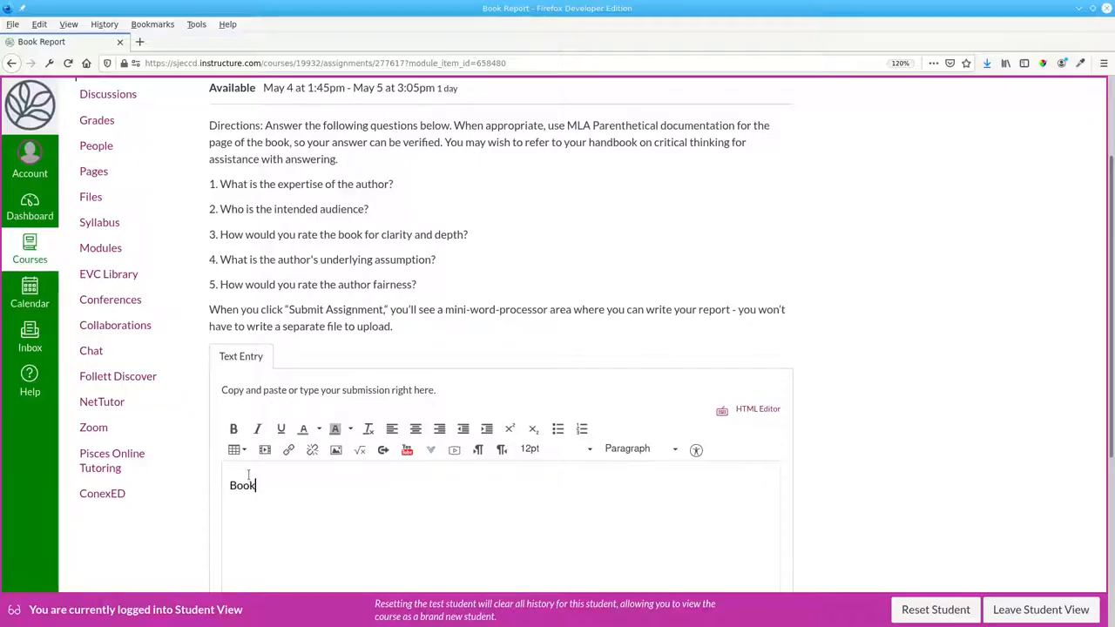
text(Report: Brain)
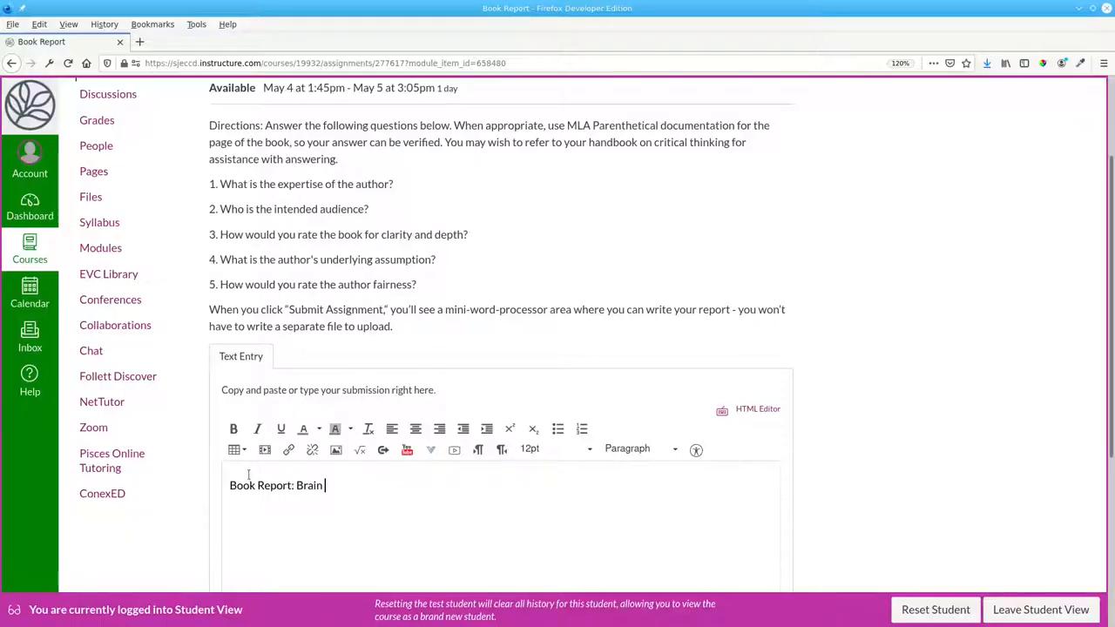
text(Surgery - the Basics)
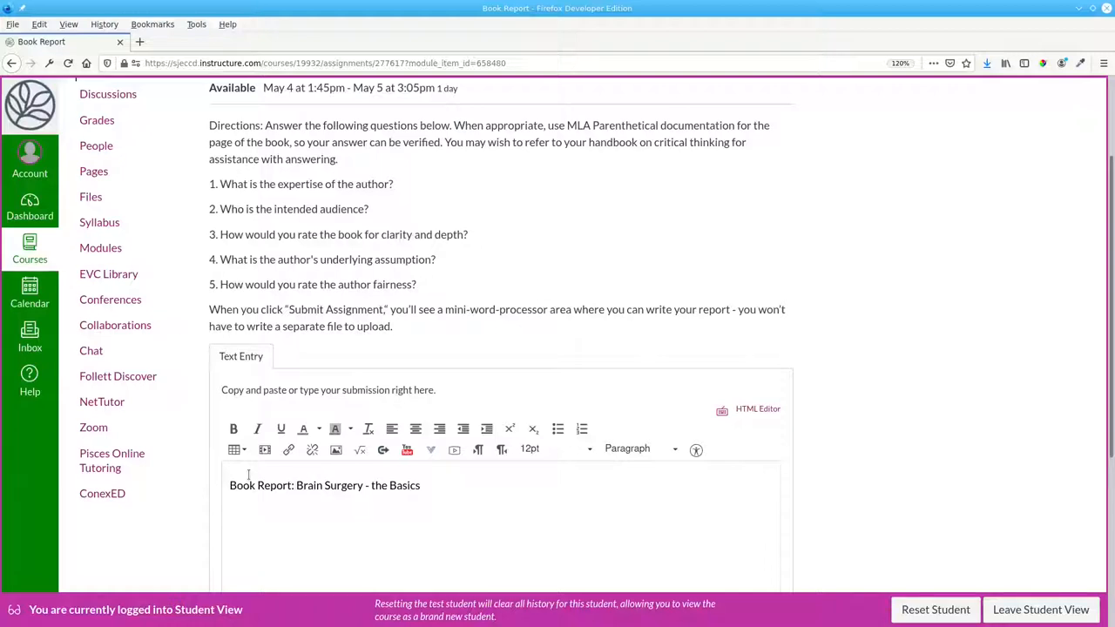
Write answer 1: Dr. Jonasson has an MD and a PhD in neuroscience and practices
text(1. Dr. Jon)
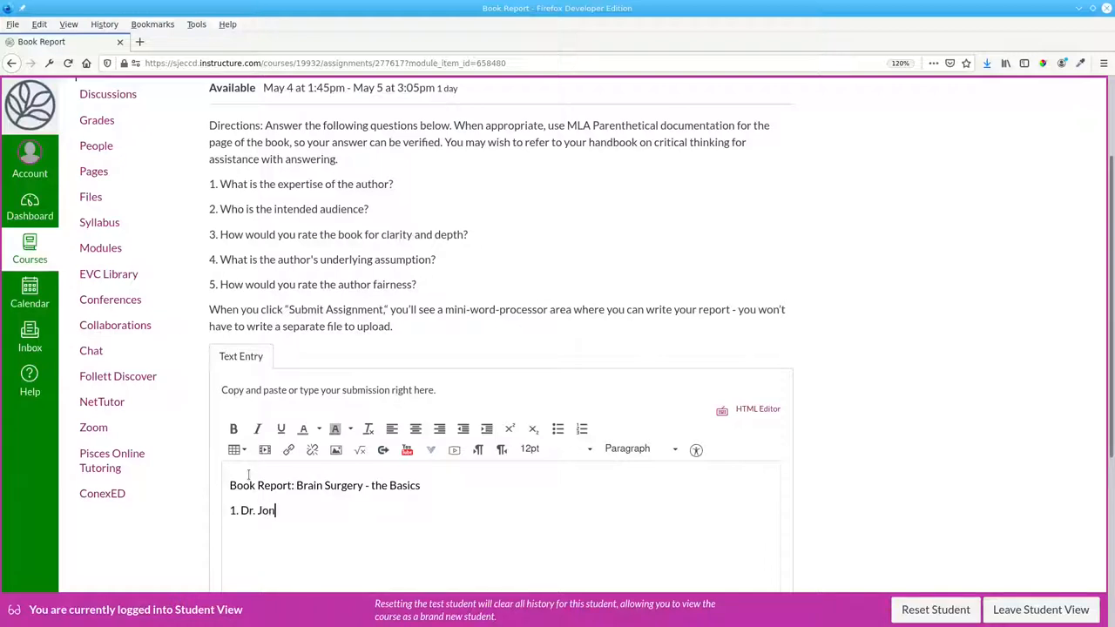
text(asson has an MD a)
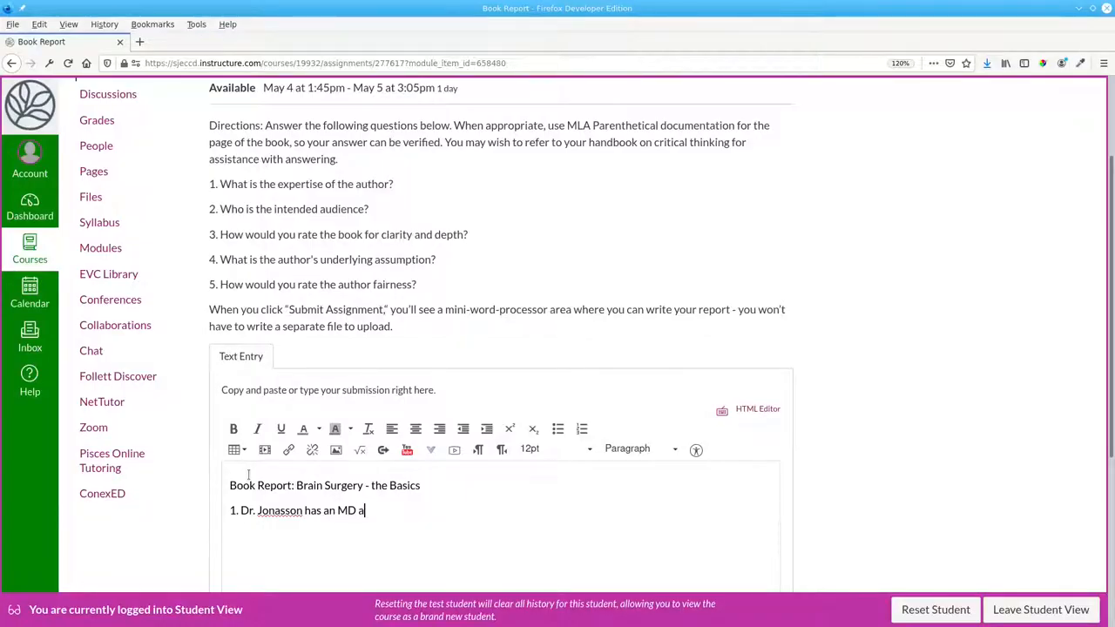
text(nd a PhD in ne)
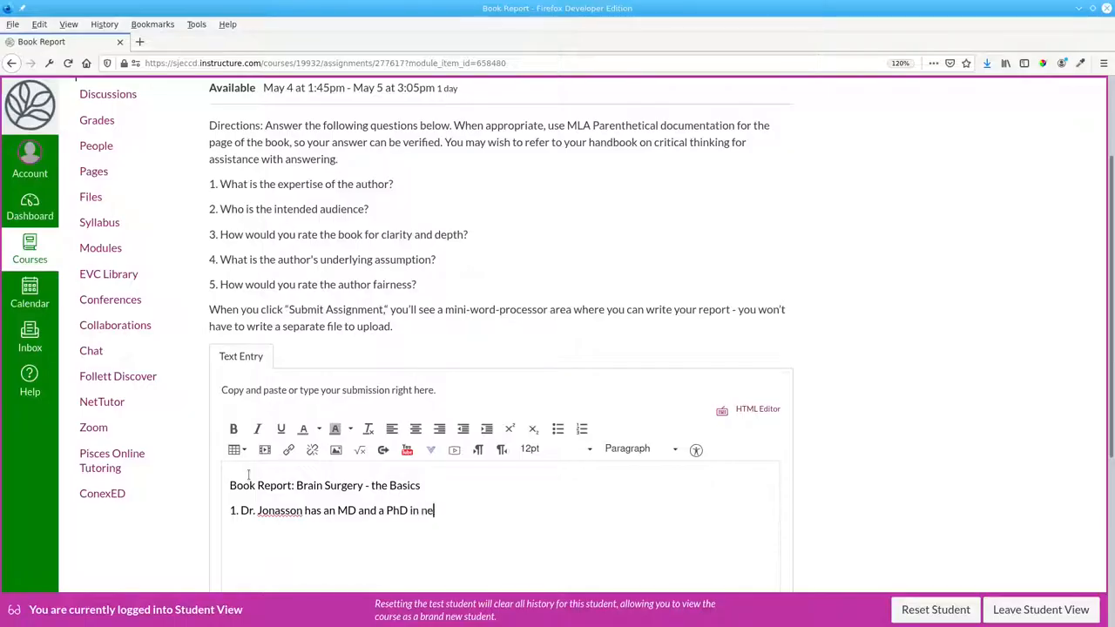
text(uroscience; he has published many books in his 20 years of prac)
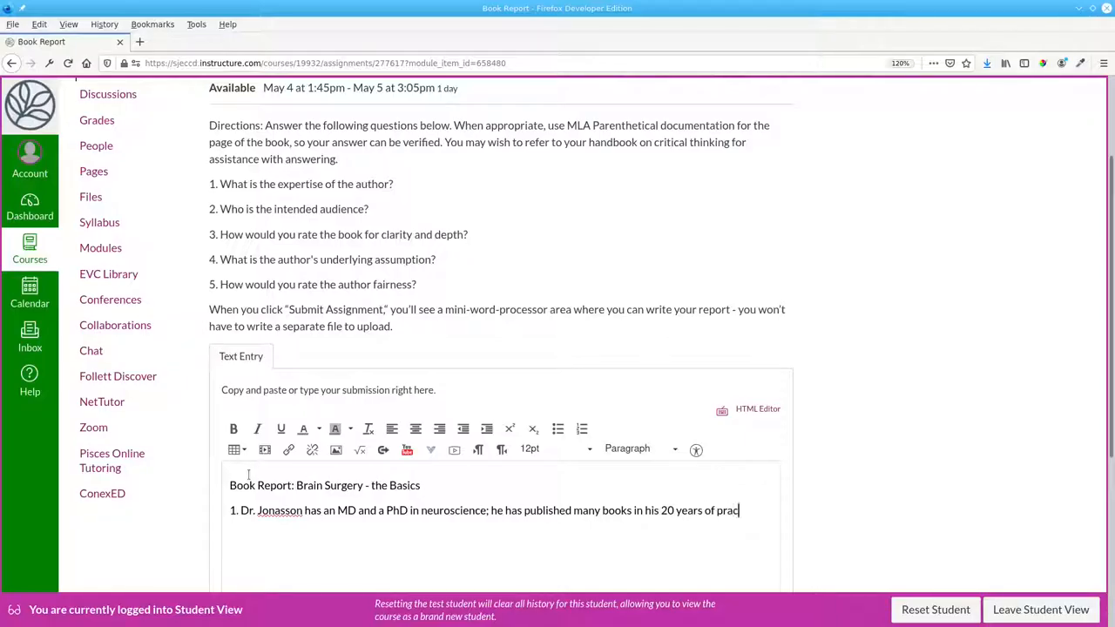
text(tice.)
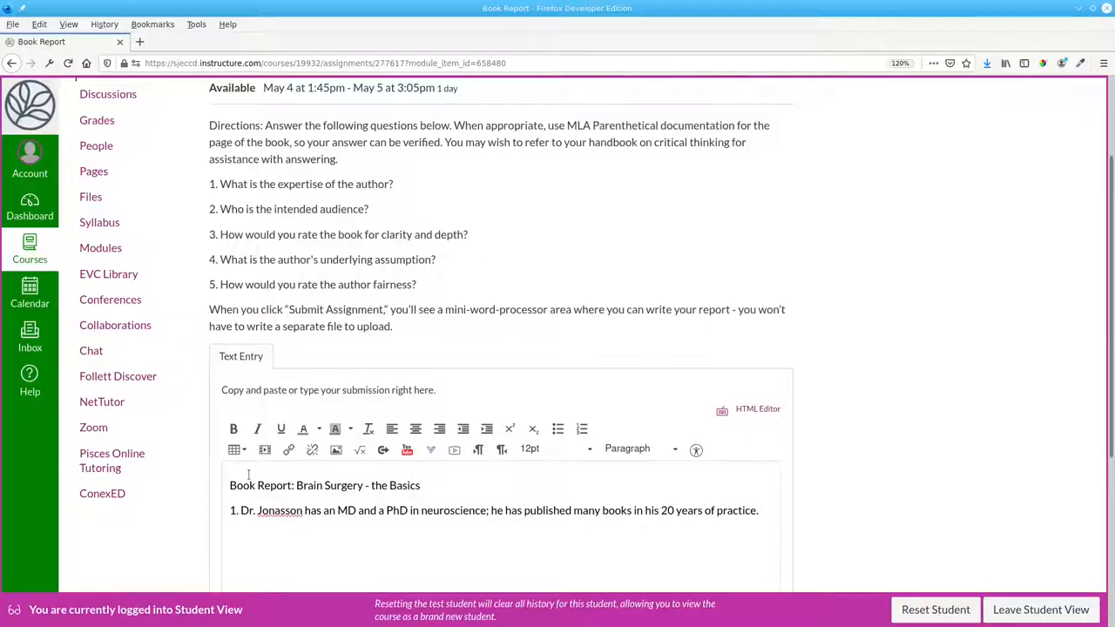
mouse_move(959, 309)
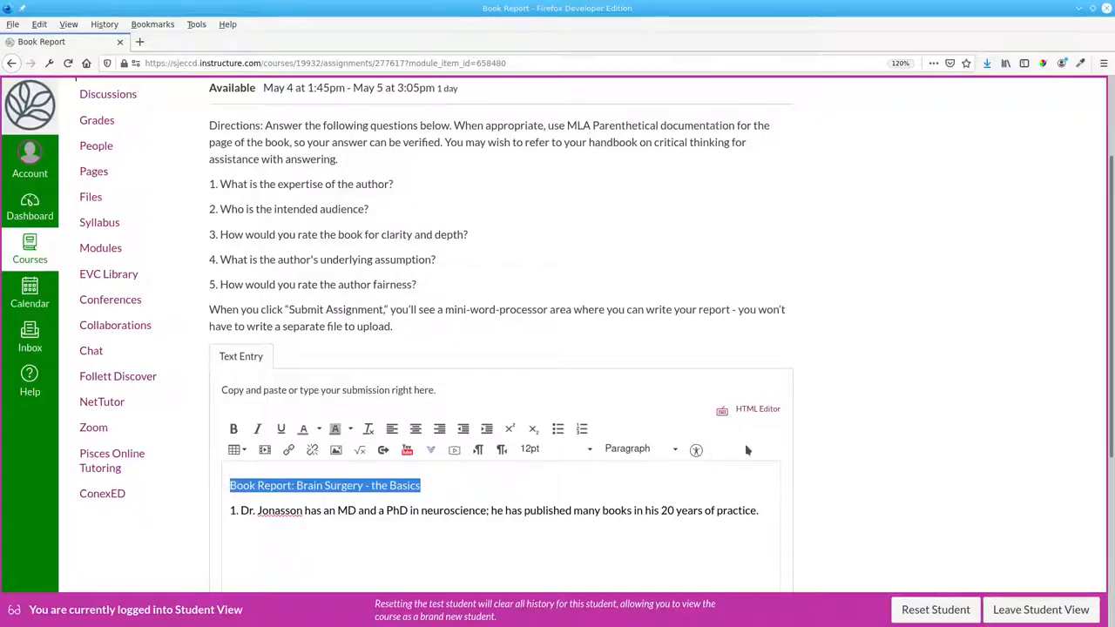
mouse_move(303, 429)
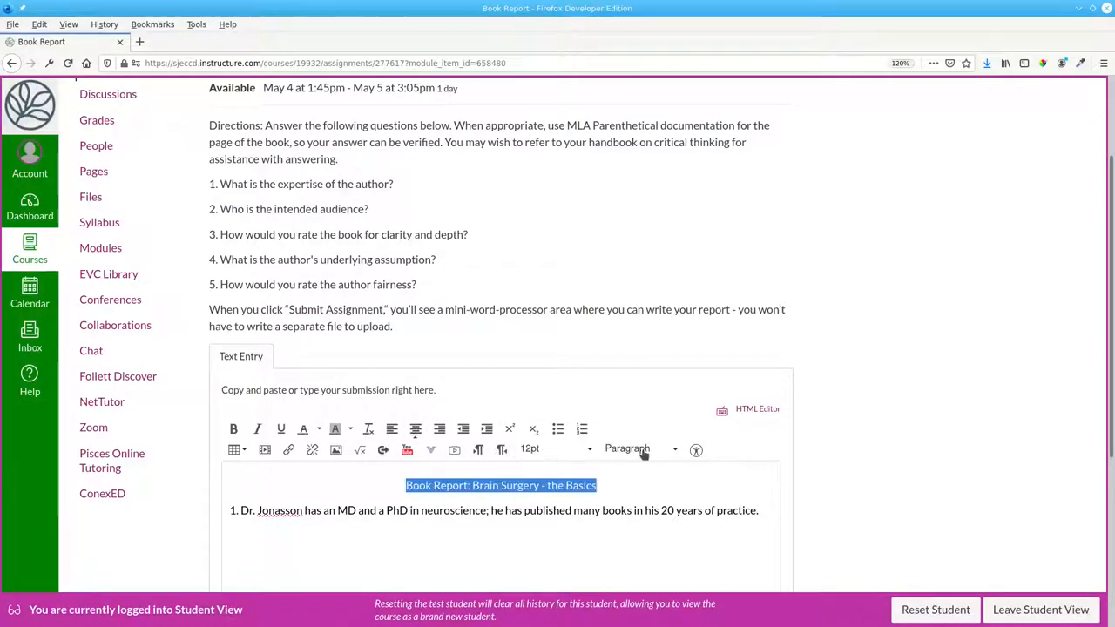
Apply the Header 2 style to the centred title line
click(641, 449)
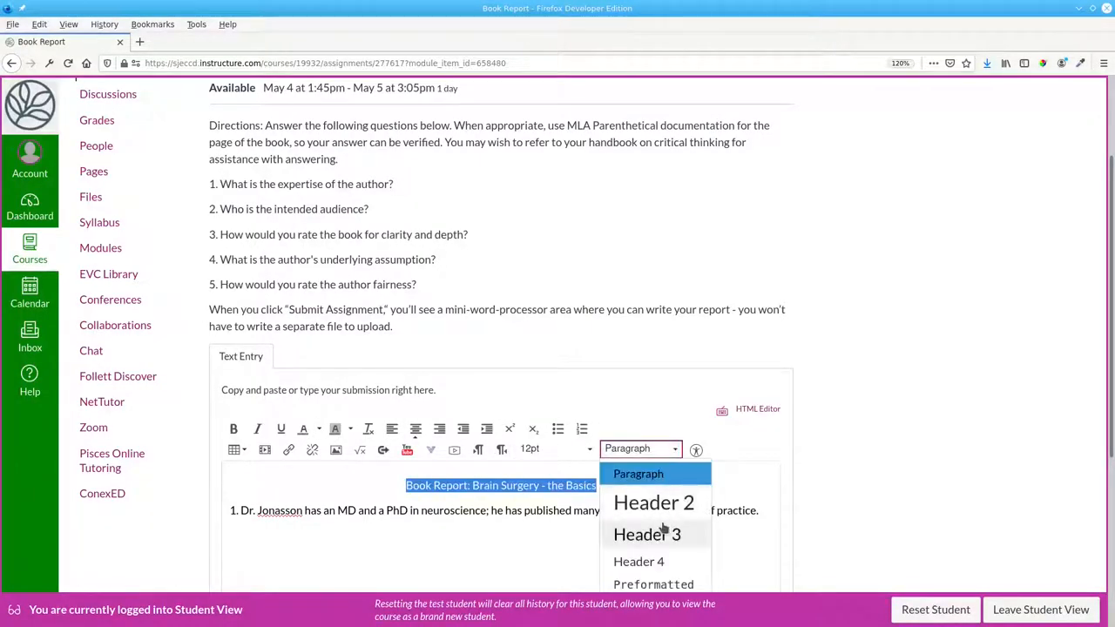
click(647, 533)
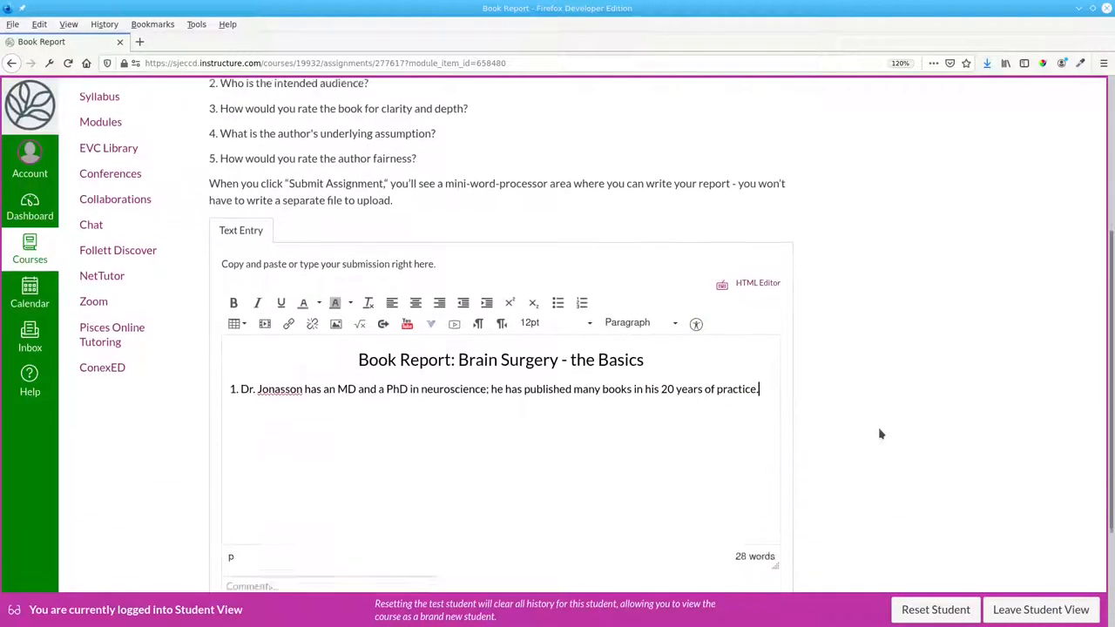
scroll(down, 3)
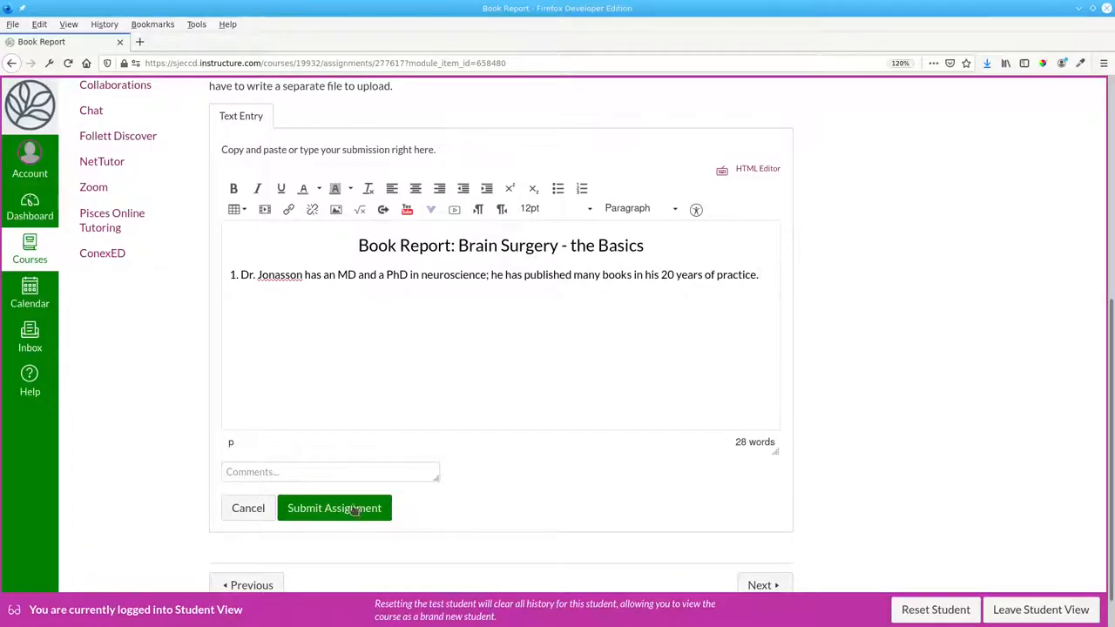
Submit the report and dismiss the success notification, leaving the assignment Submitted
click(335, 509)
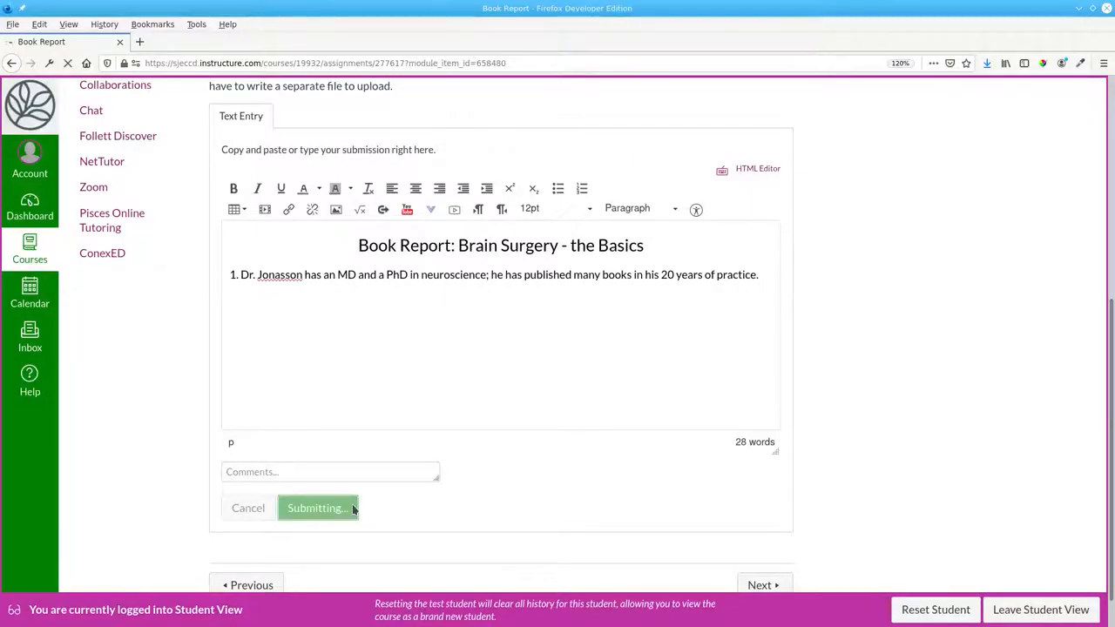
click(317, 509)
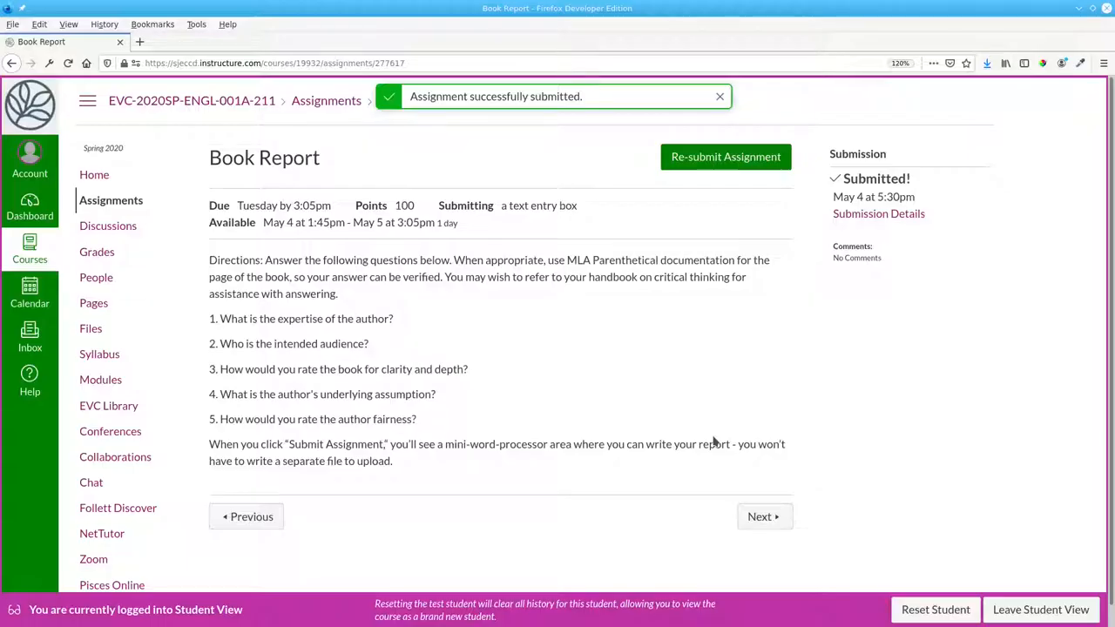
click(720, 96)
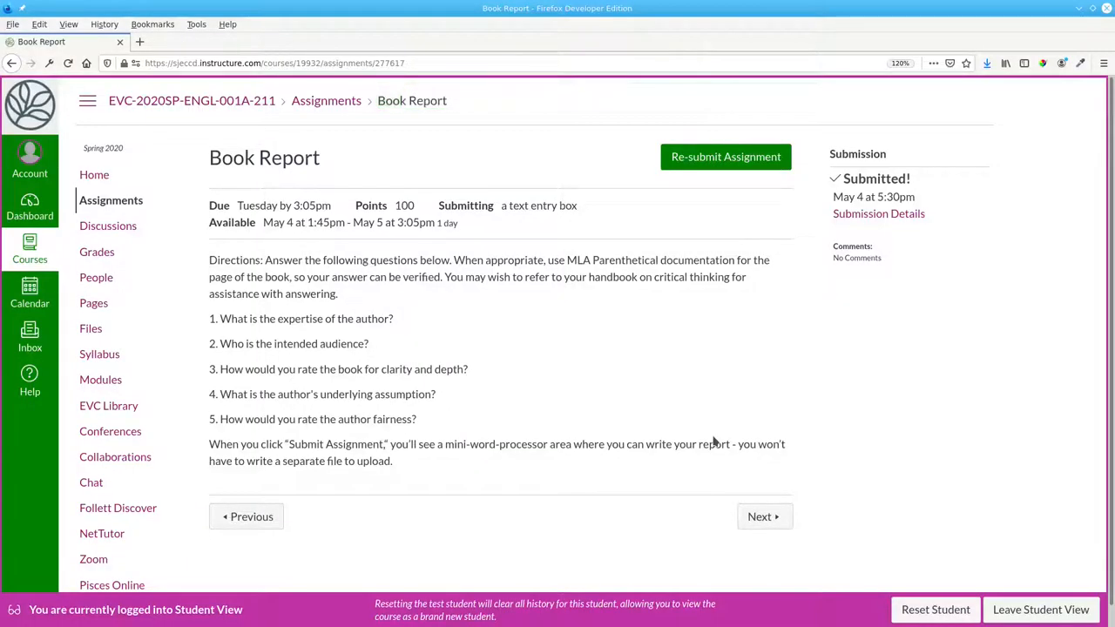